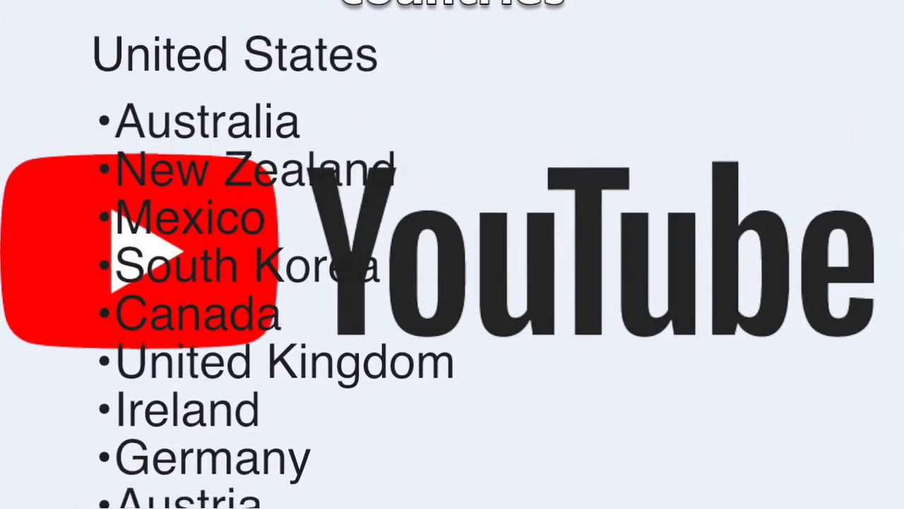
{"action": "scroll", "scroll_direction": "down", "scroll_amount": 3}
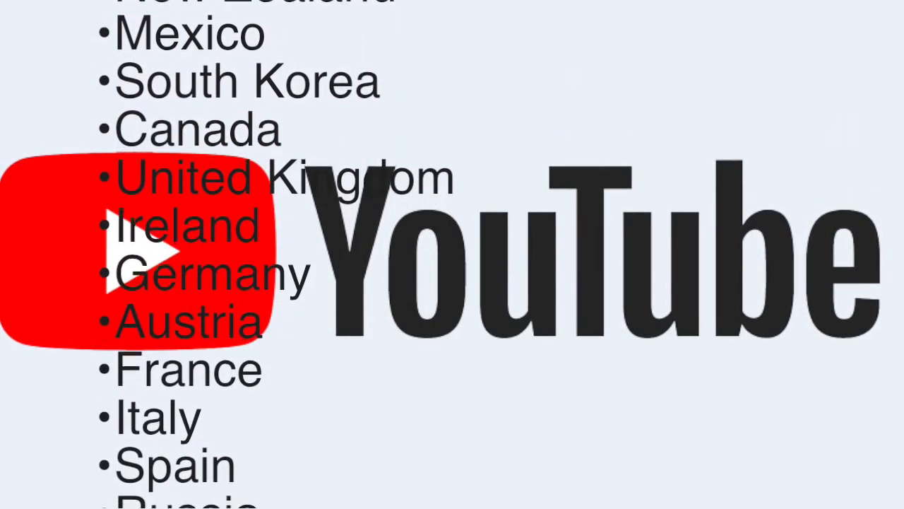
{"action": "scroll", "scroll_direction": "down", "scroll_amount": 3}
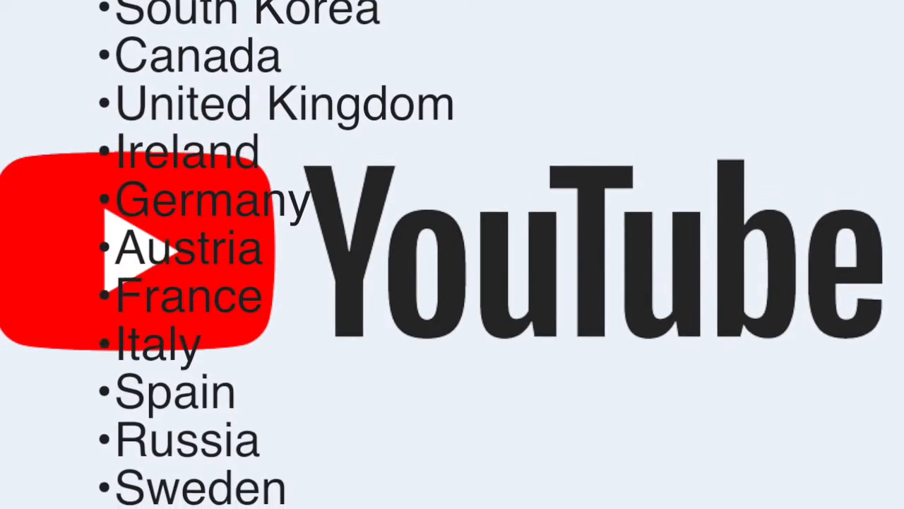
{"action": "scroll", "scroll_direction": "down", "scroll_amount": 3}
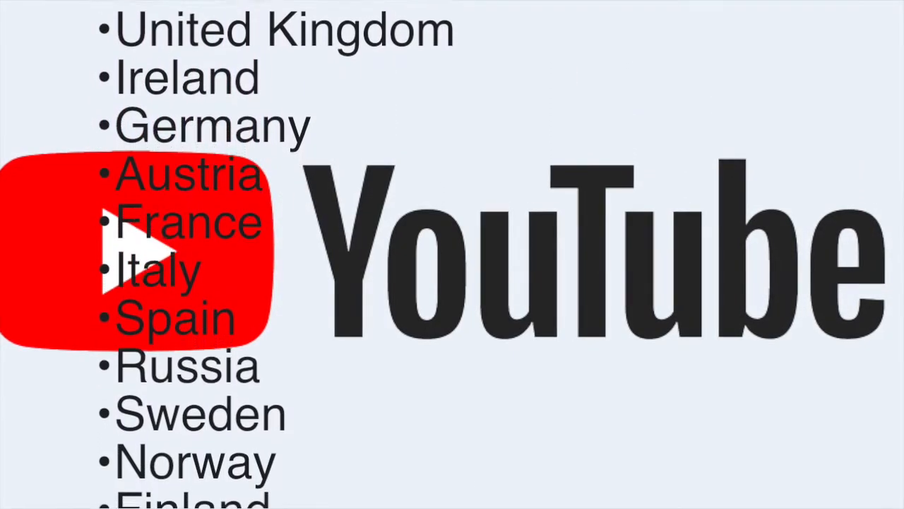